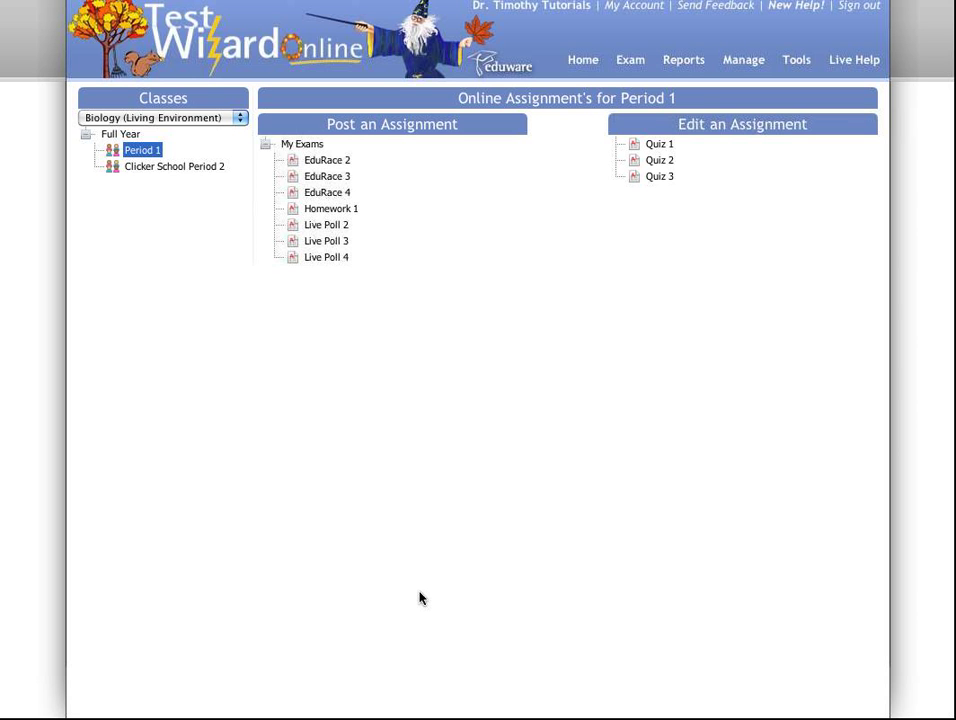
pyautogui.moveTo(426, 294)
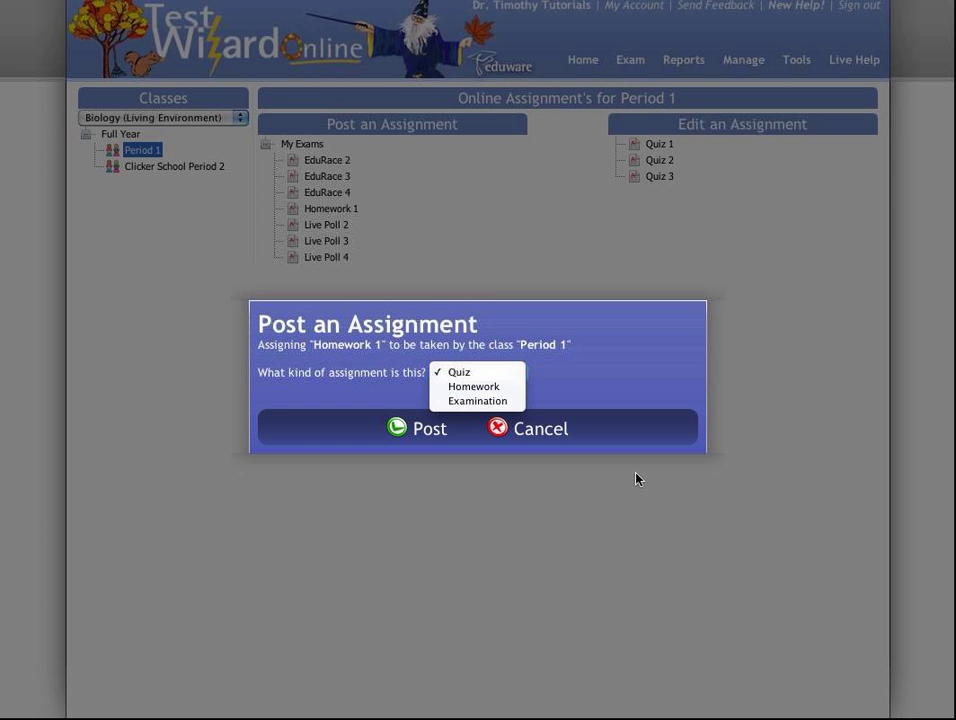
# Post Homework 1 to Period 1 with Homework as the assignment type
pyautogui.click(471, 386)
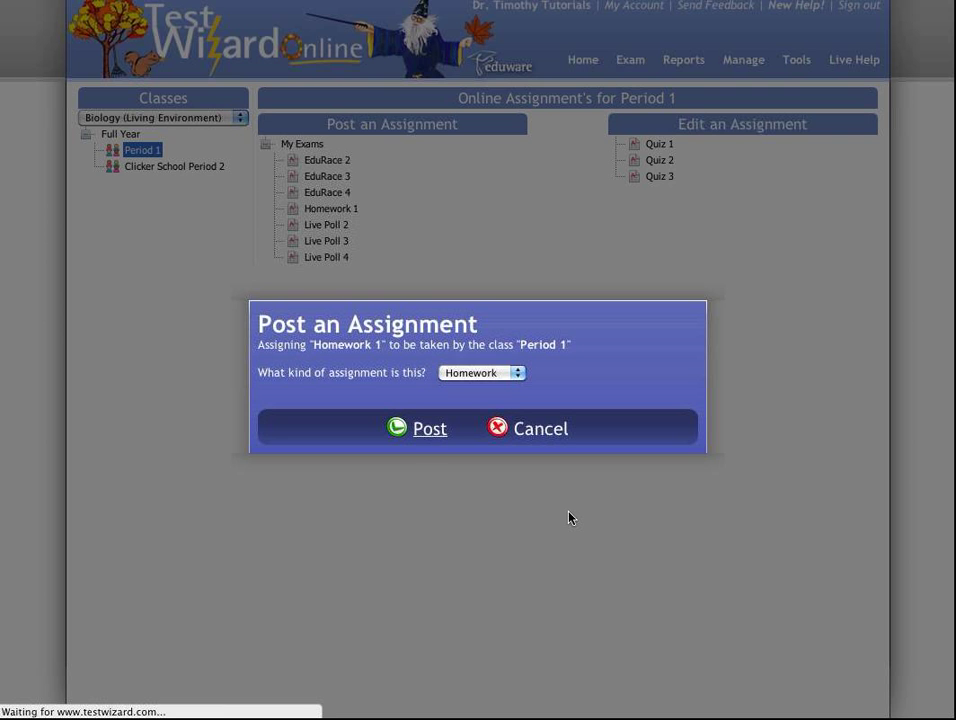
pyautogui.click(430, 428)
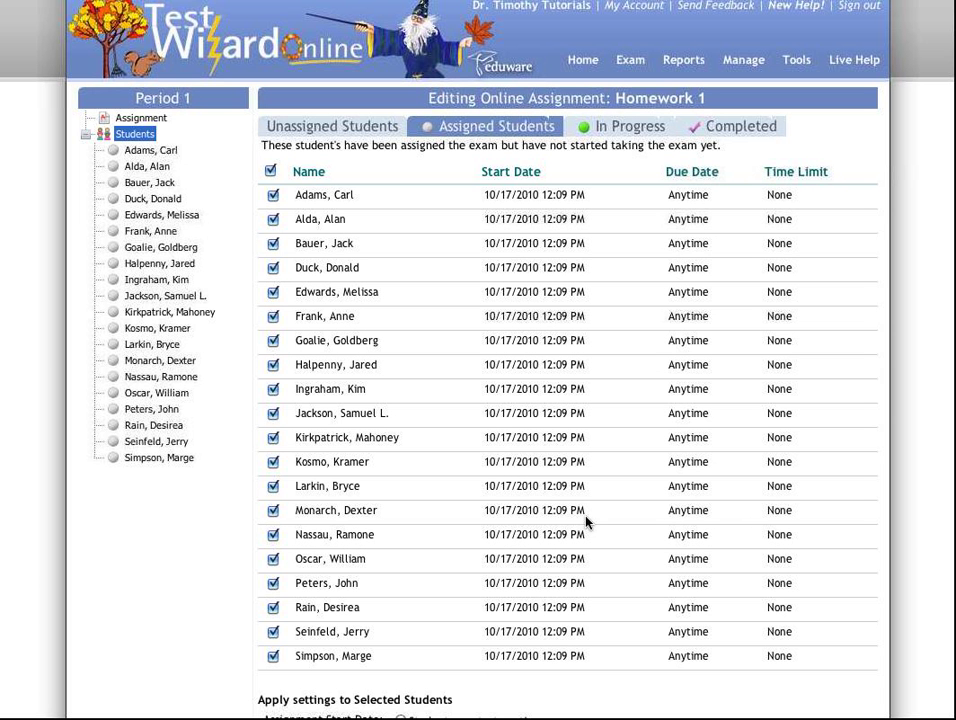
pyautogui.moveTo(598, 534)
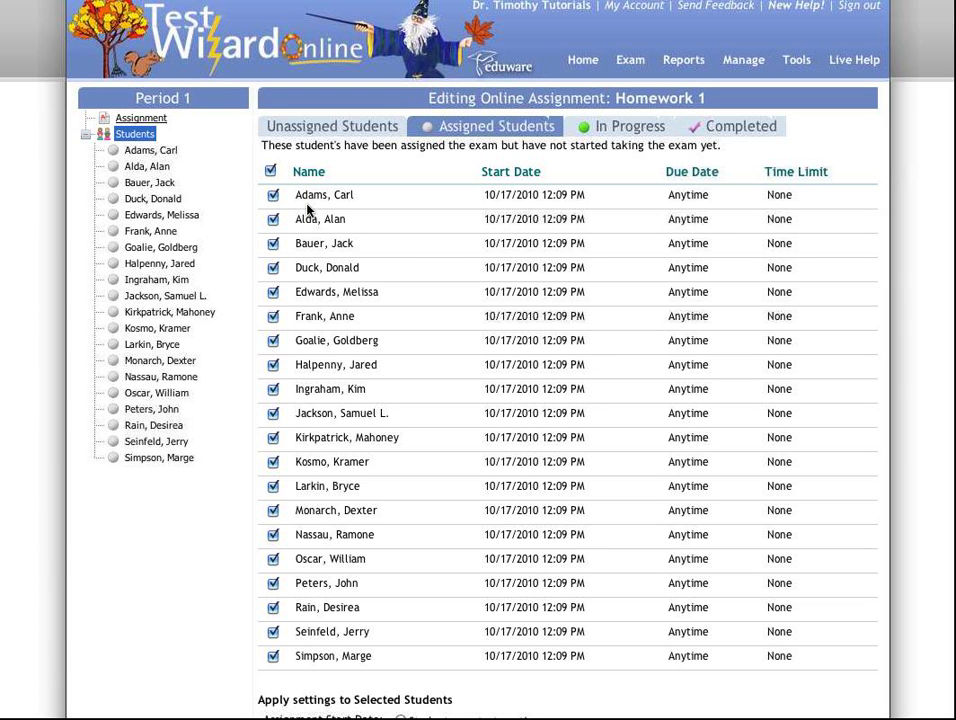
# Open Homework 1's Assignment settings and keep Exam Type set to Homework
pyautogui.click(139, 117)
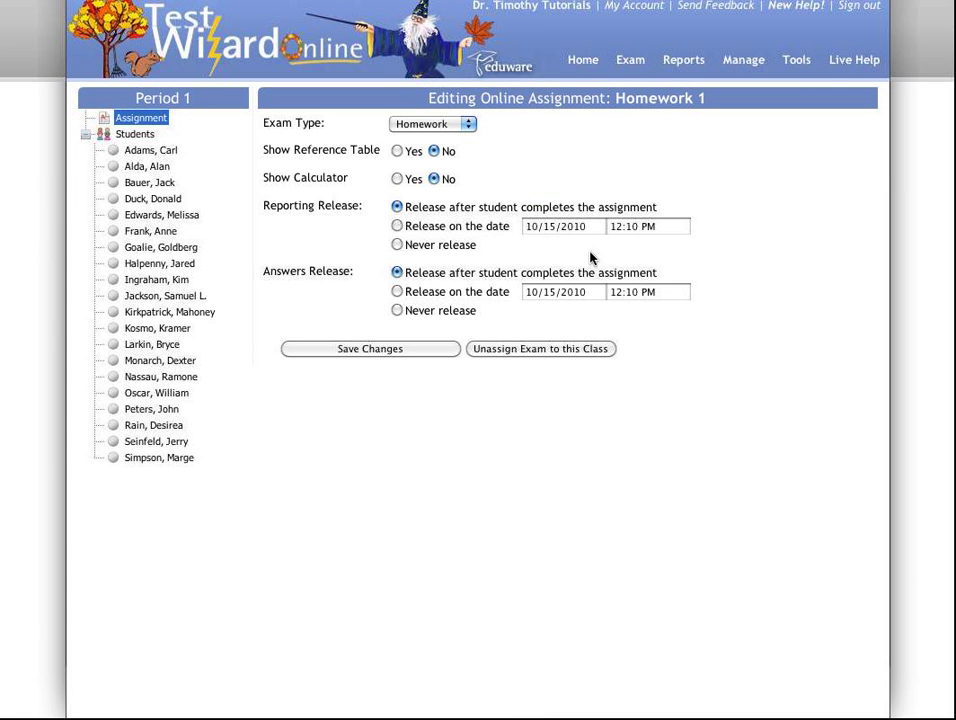
pyautogui.click(432, 124)
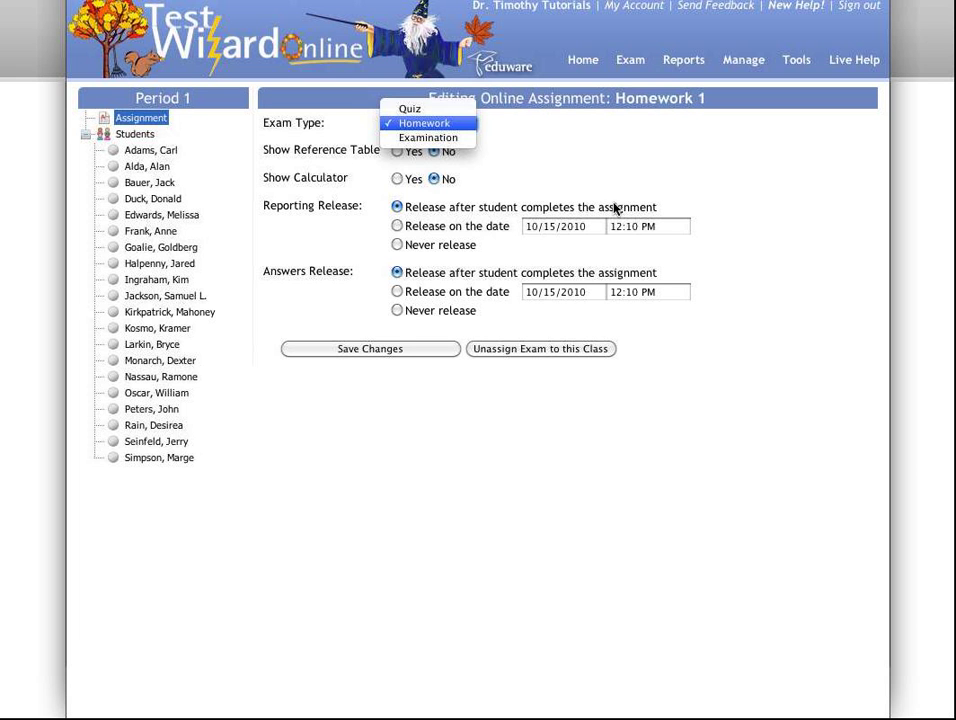
pyautogui.moveTo(430, 137)
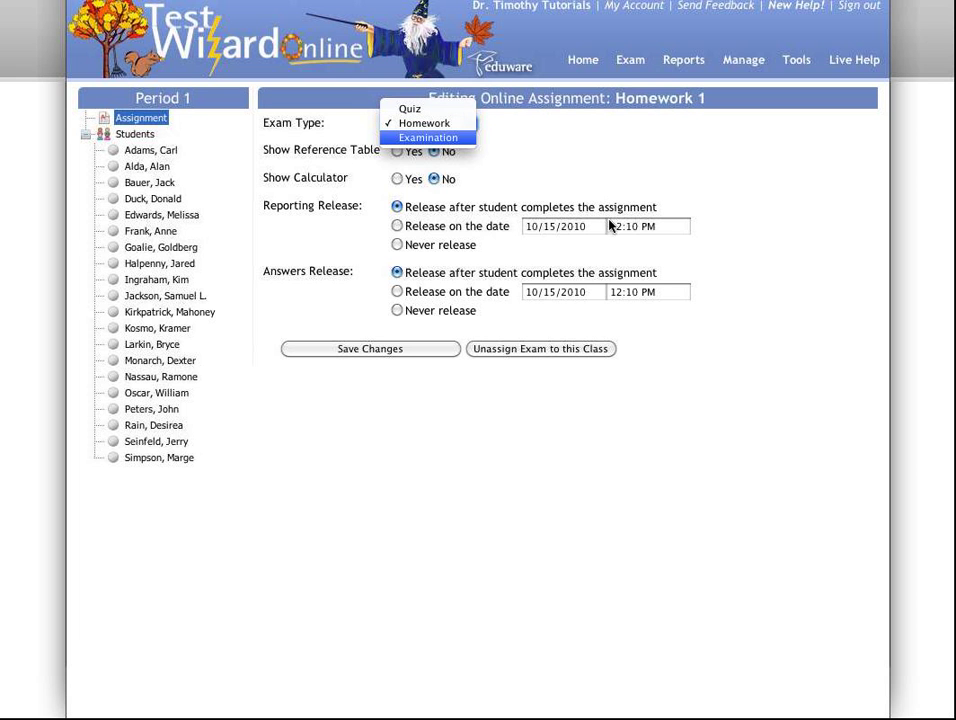
pyautogui.click(425, 122)
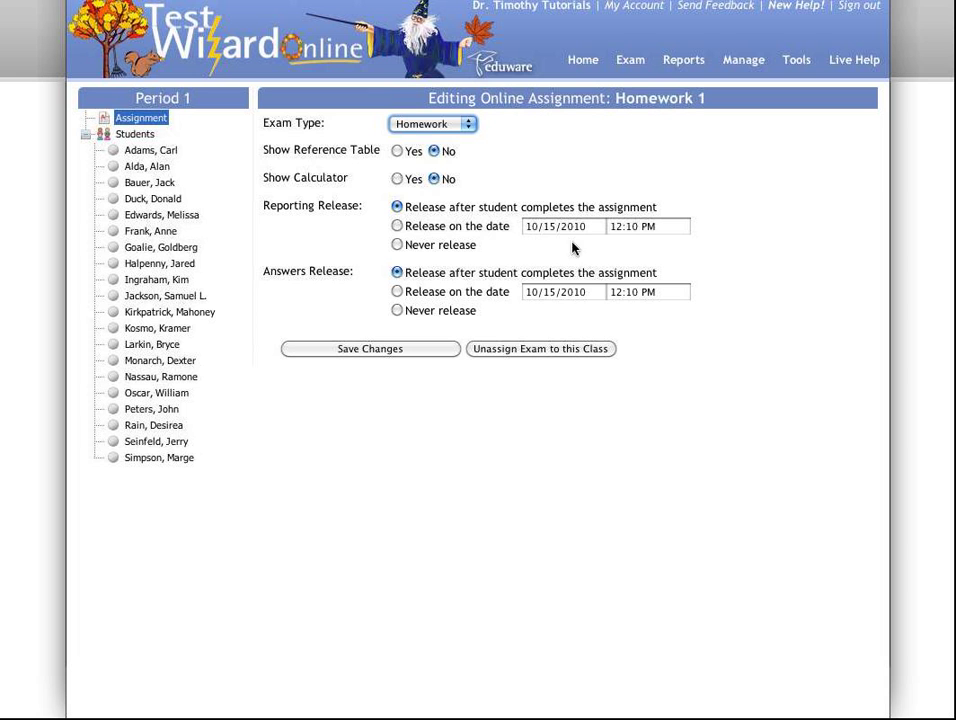
pyautogui.moveTo(552, 247)
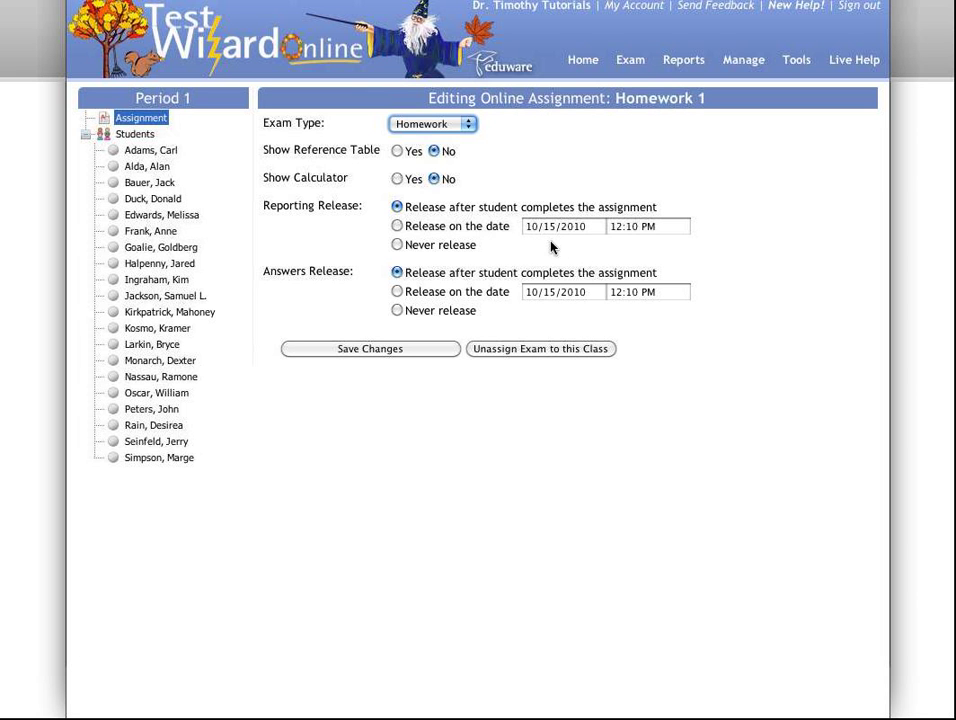
pyautogui.moveTo(544, 253)
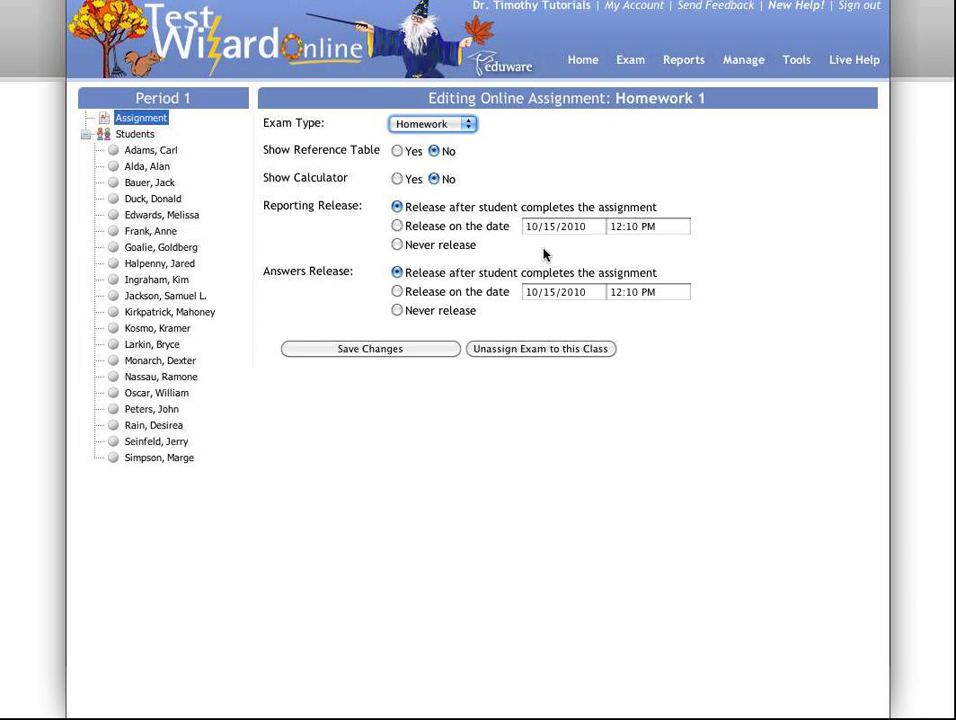
pyautogui.moveTo(551, 287)
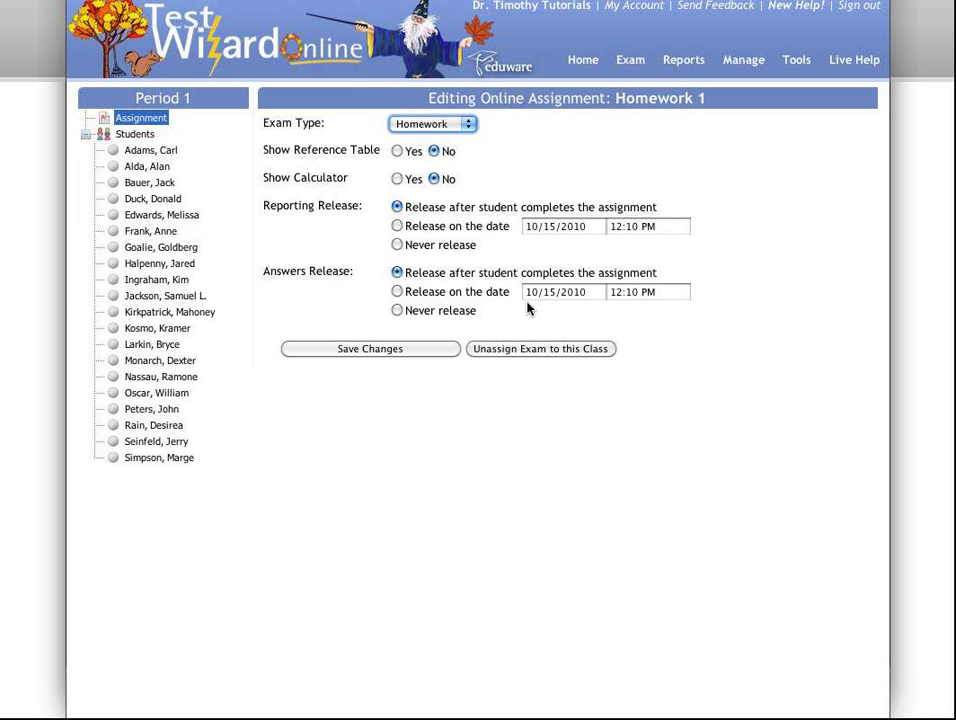
pyautogui.moveTo(533, 328)
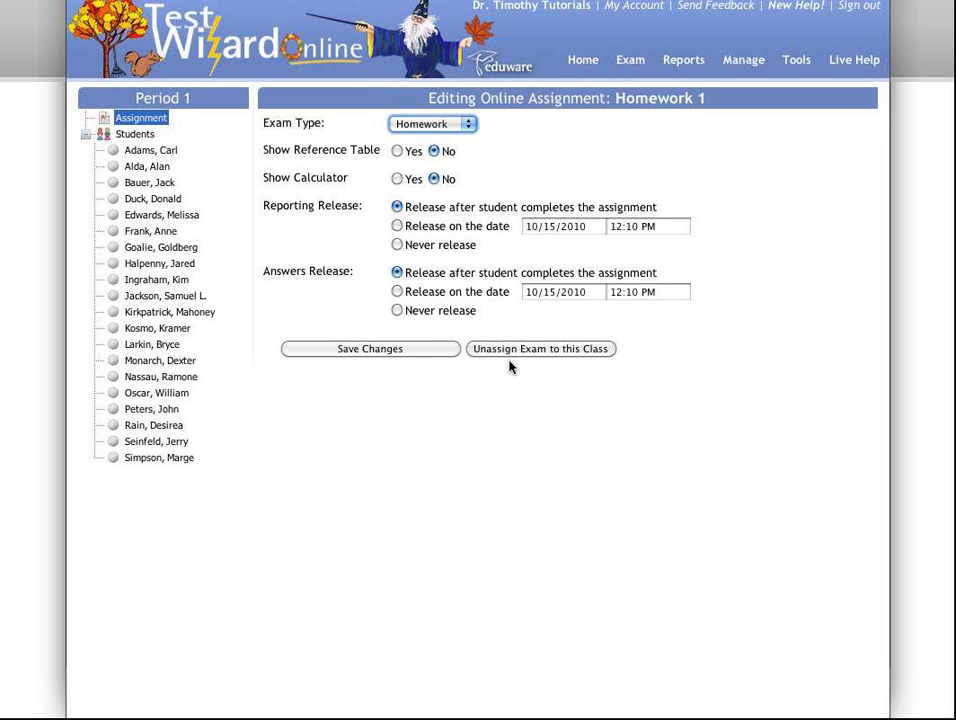
pyautogui.moveTo(518, 365)
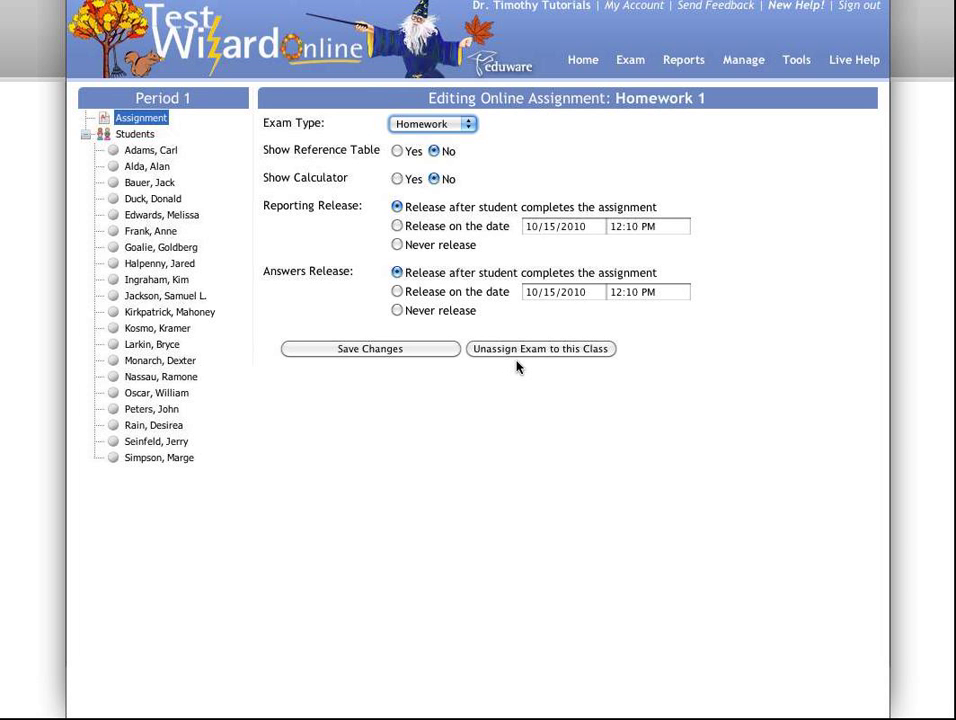
pyautogui.moveTo(777, 366)
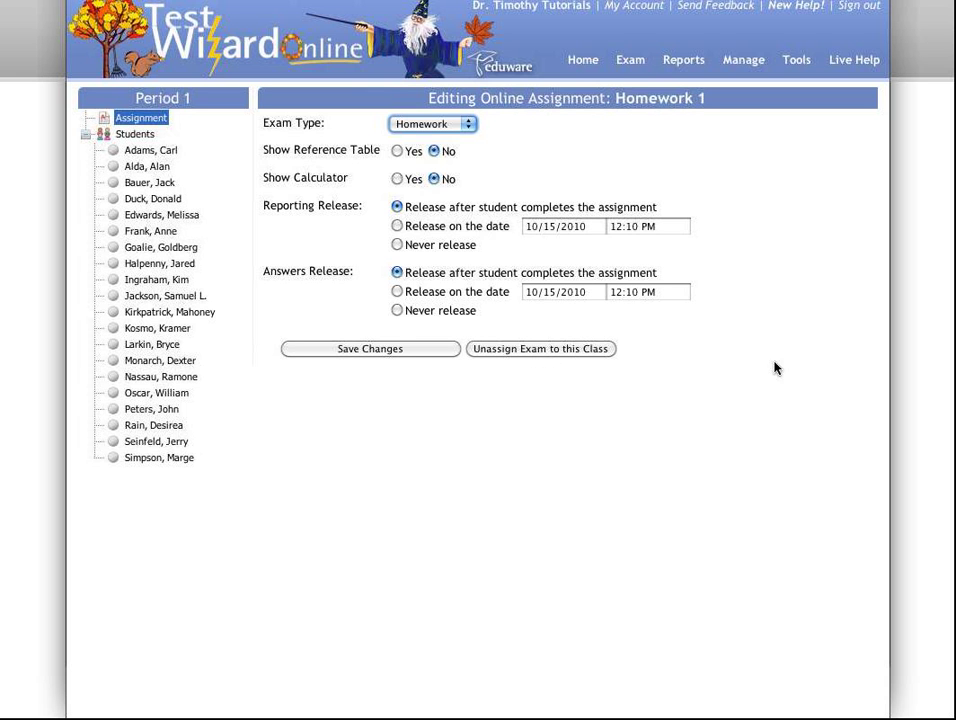
pyautogui.moveTo(602, 224)
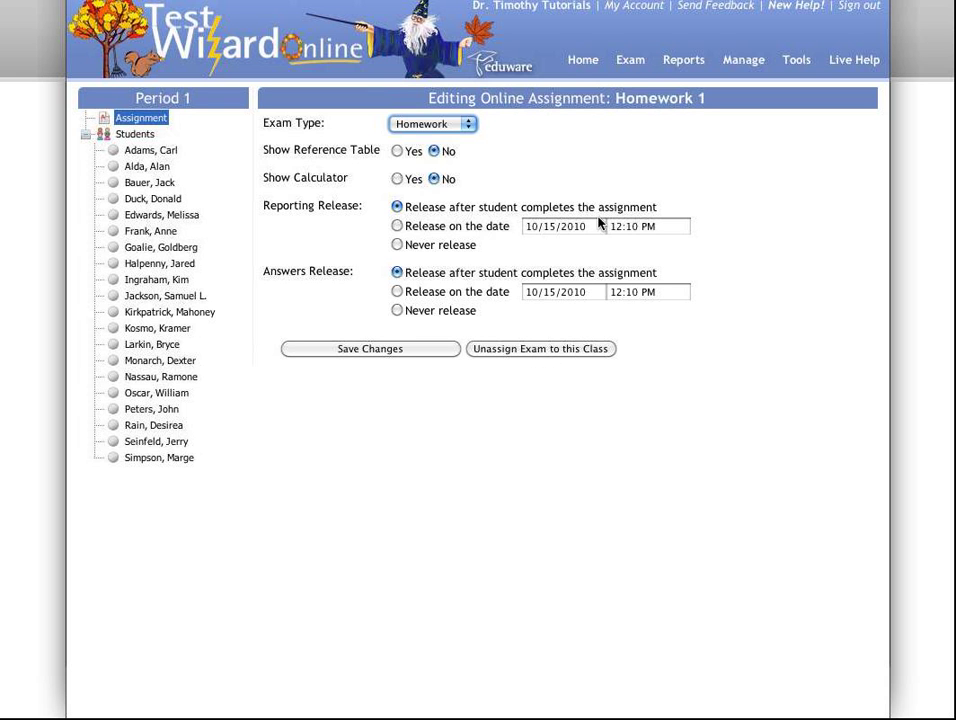
# Set Exam Type to Quiz with Reporting and Answers Release both set to Never release
pyautogui.click(434, 123)
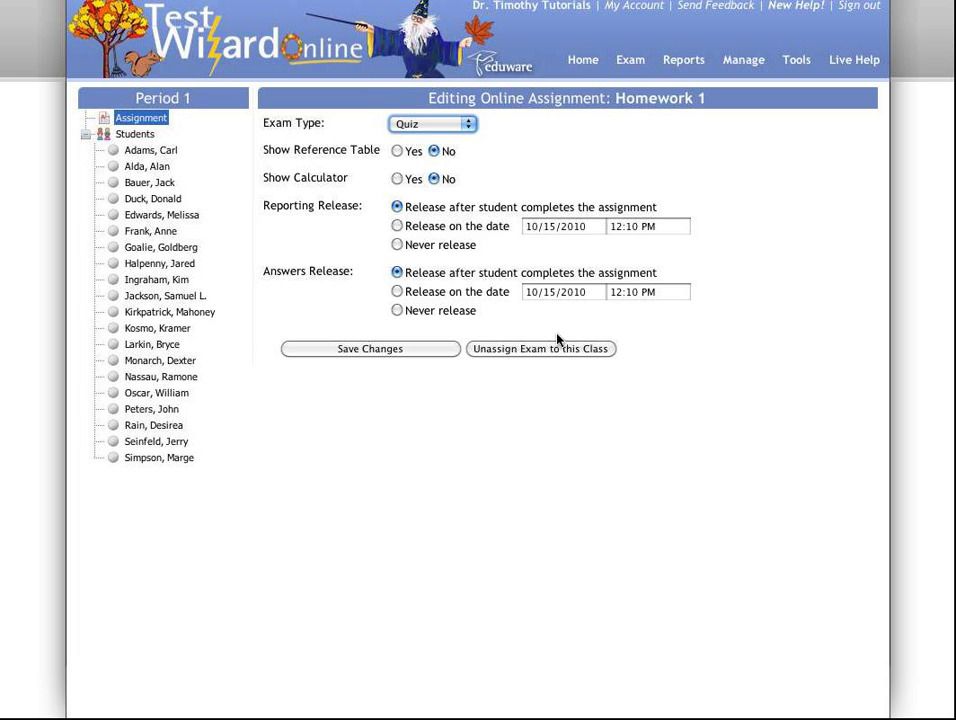
pyautogui.click(395, 225)
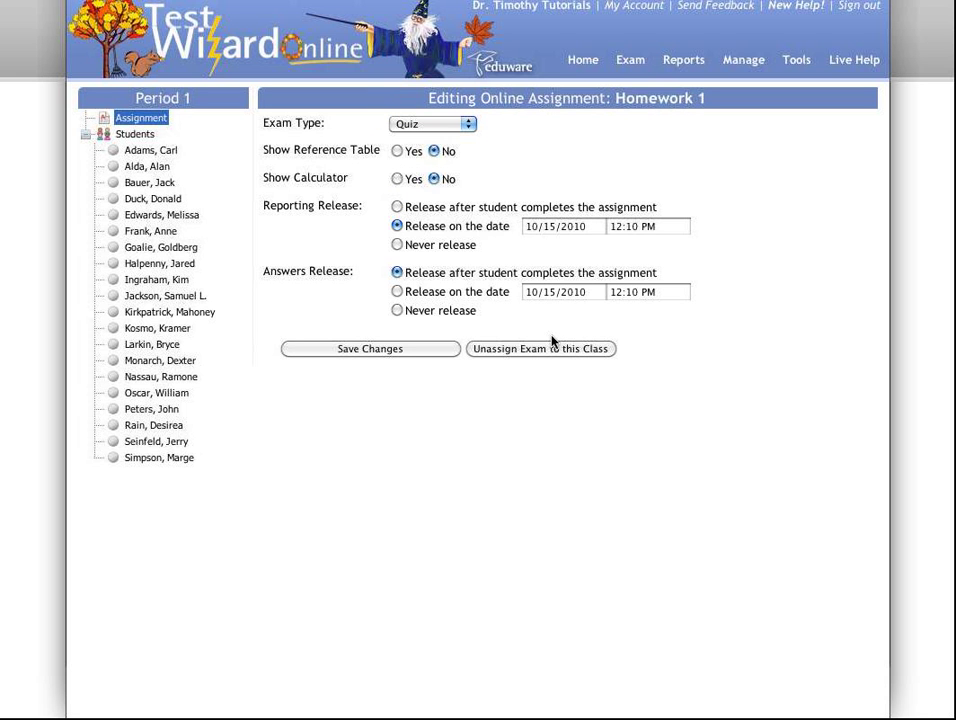
pyautogui.click(395, 291)
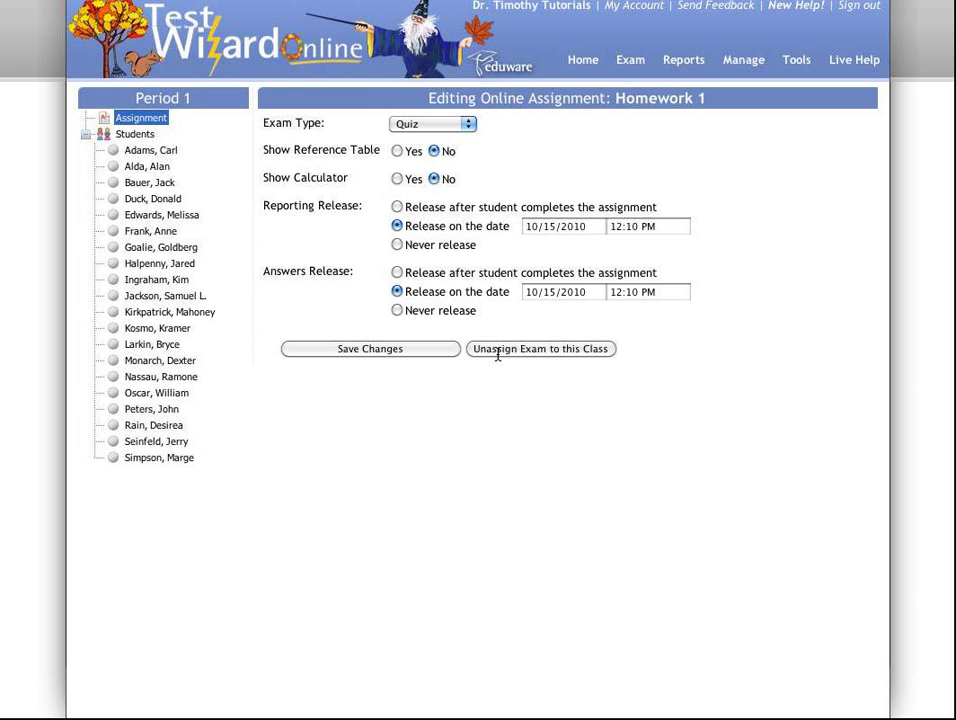
pyautogui.moveTo(549, 318)
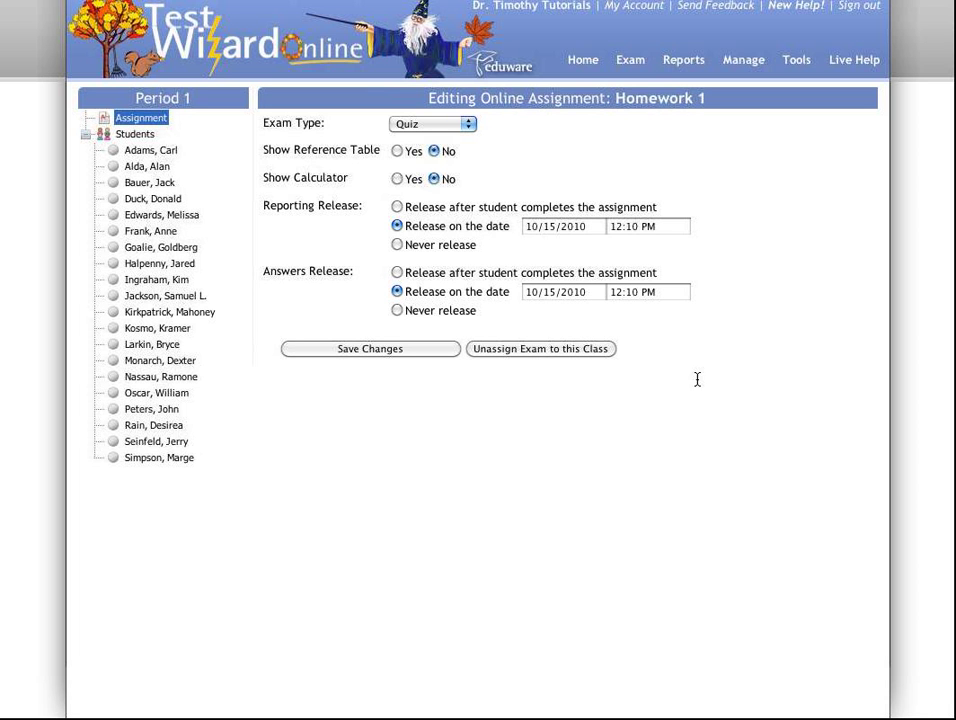
pyautogui.moveTo(544, 340)
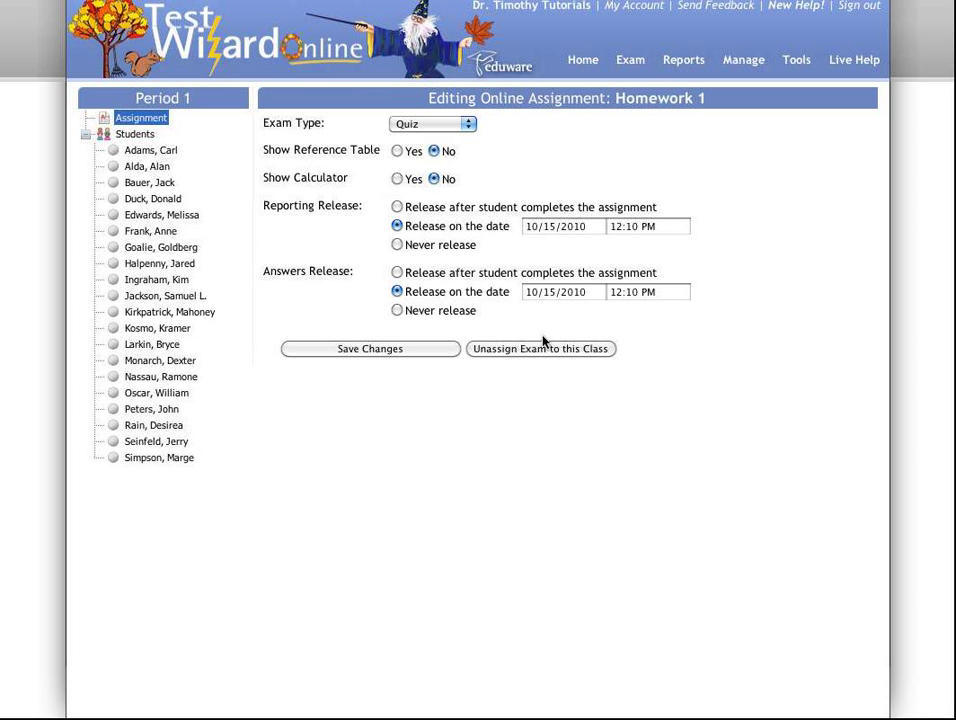
pyautogui.click(395, 244)
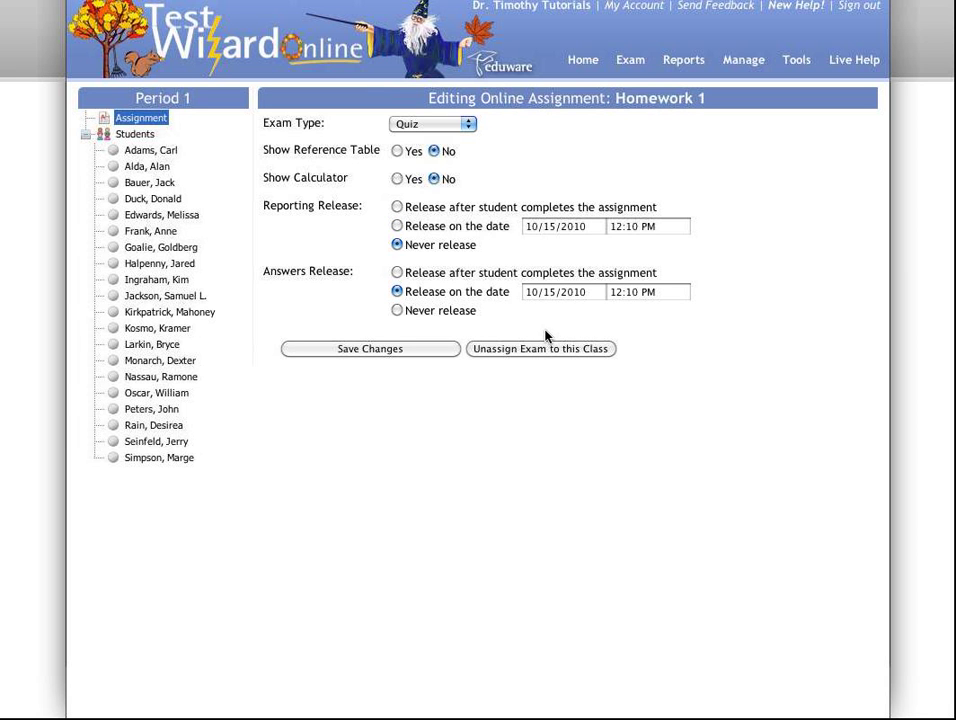
pyautogui.click(396, 310)
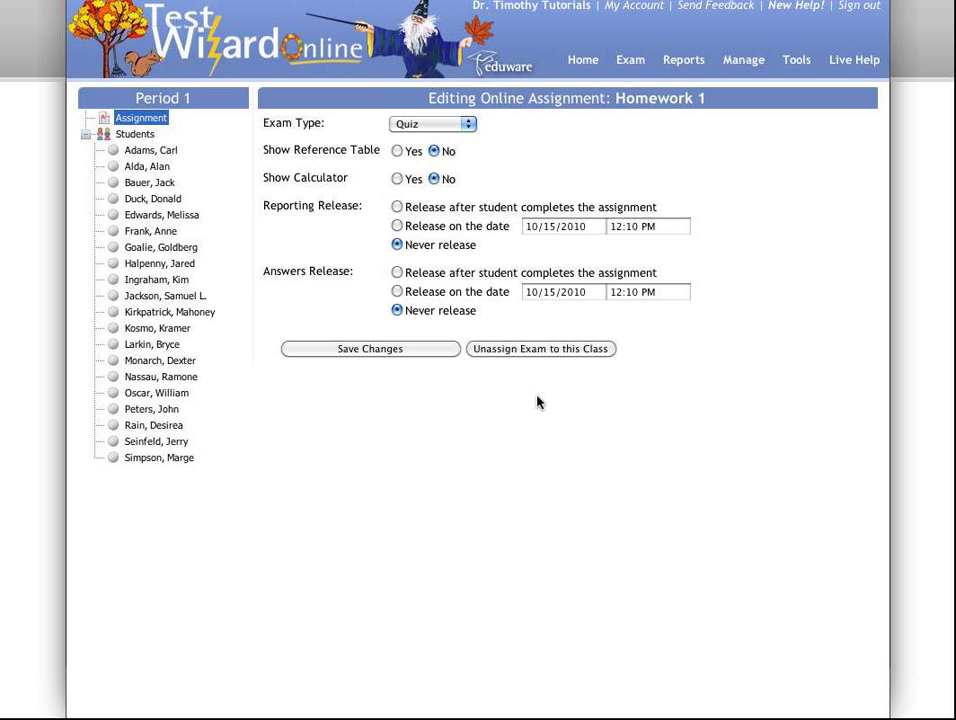
pyautogui.moveTo(597, 225)
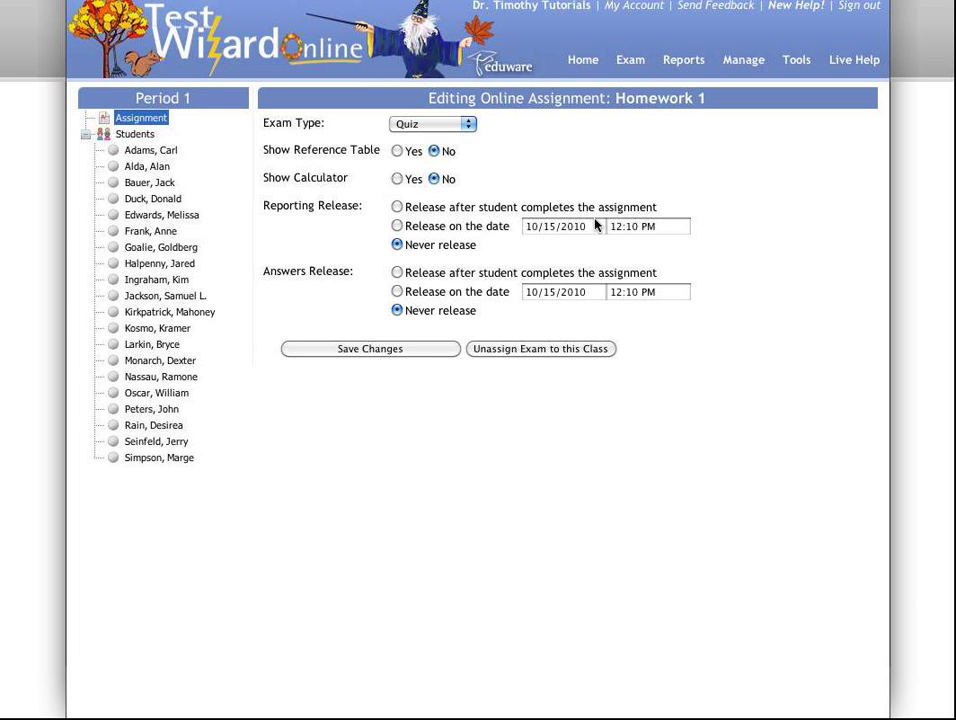
# Switch Homework 1's Exam Type back to Homework
pyautogui.click(432, 123)
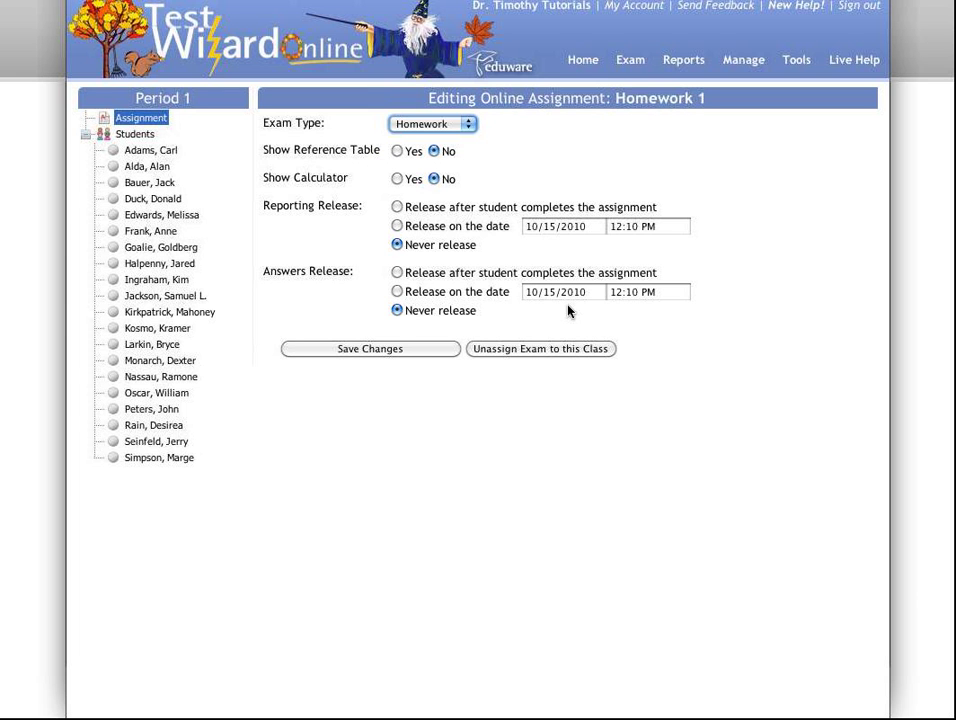
pyautogui.moveTo(552, 298)
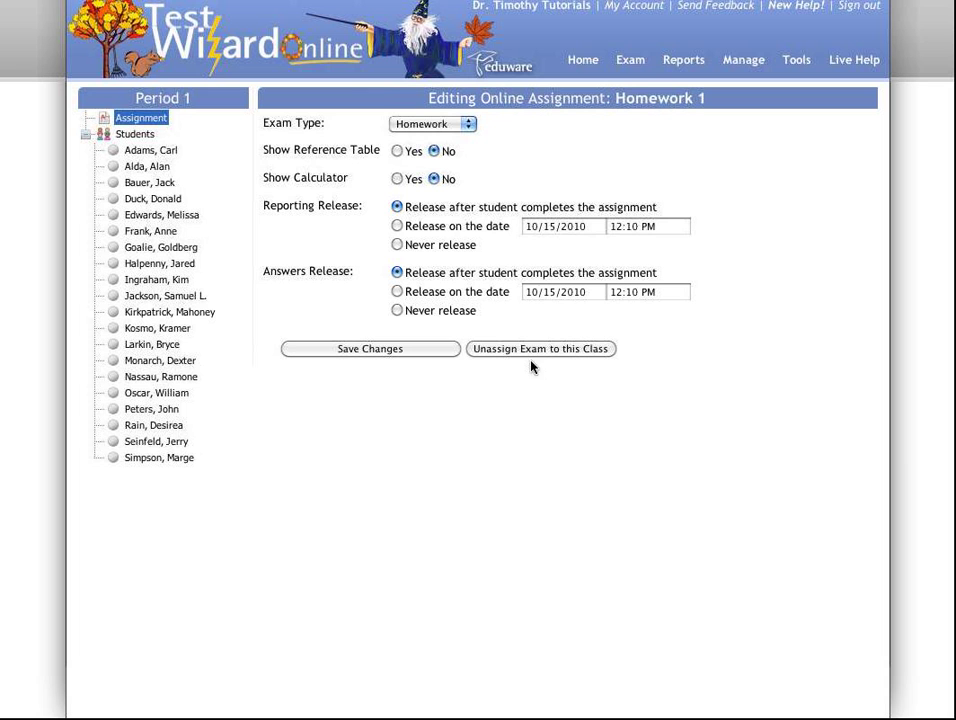
pyautogui.moveTo(709, 323)
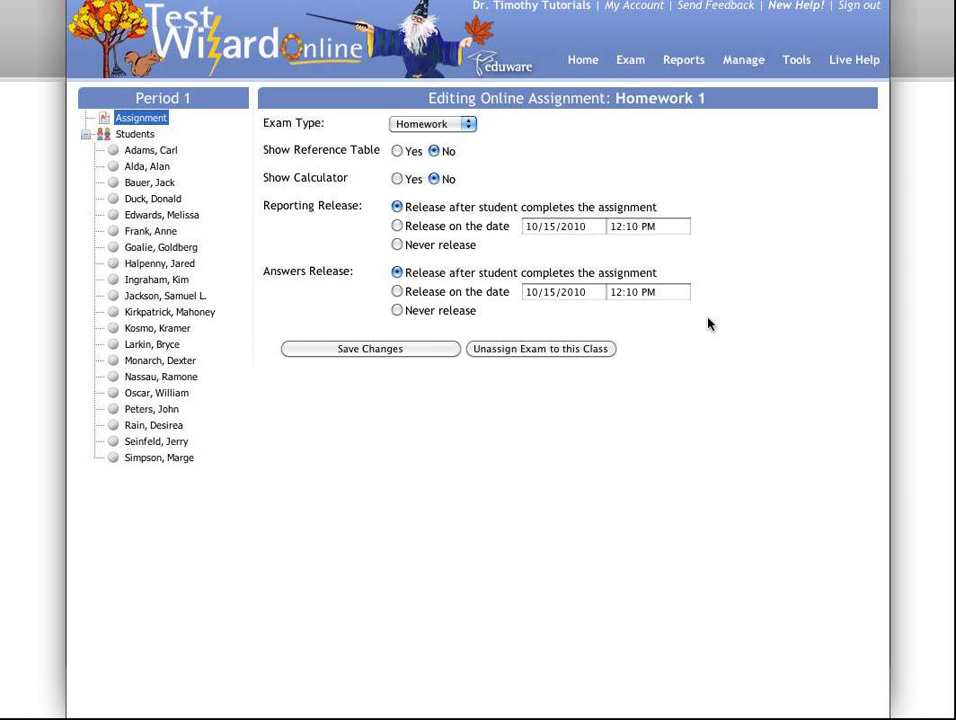
pyautogui.moveTo(525, 440)
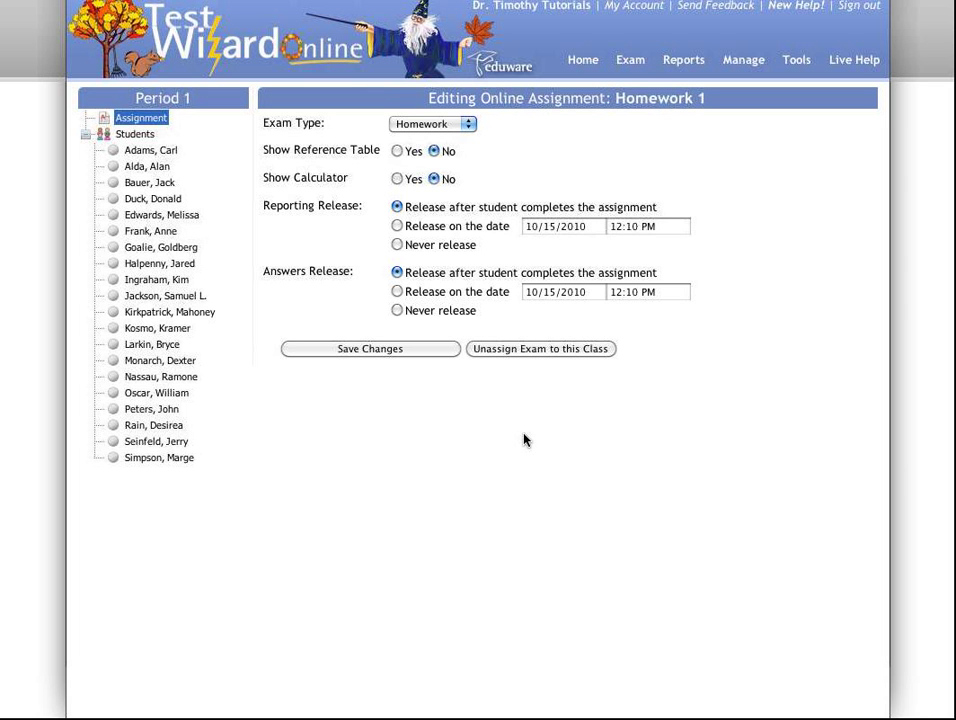
pyautogui.moveTo(536, 444)
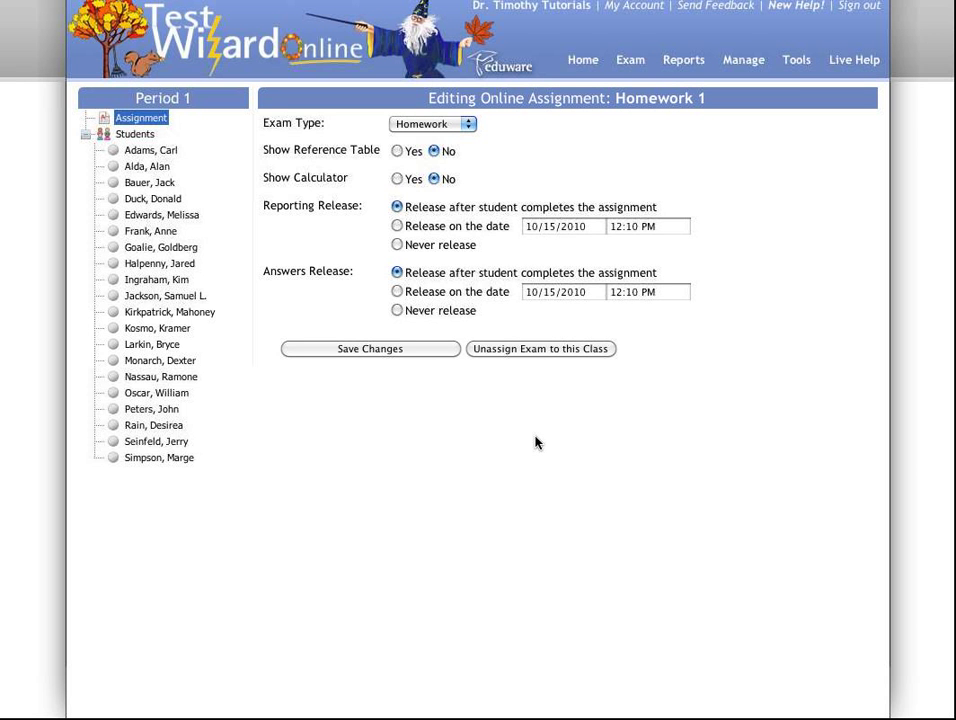
pyautogui.moveTo(471, 421)
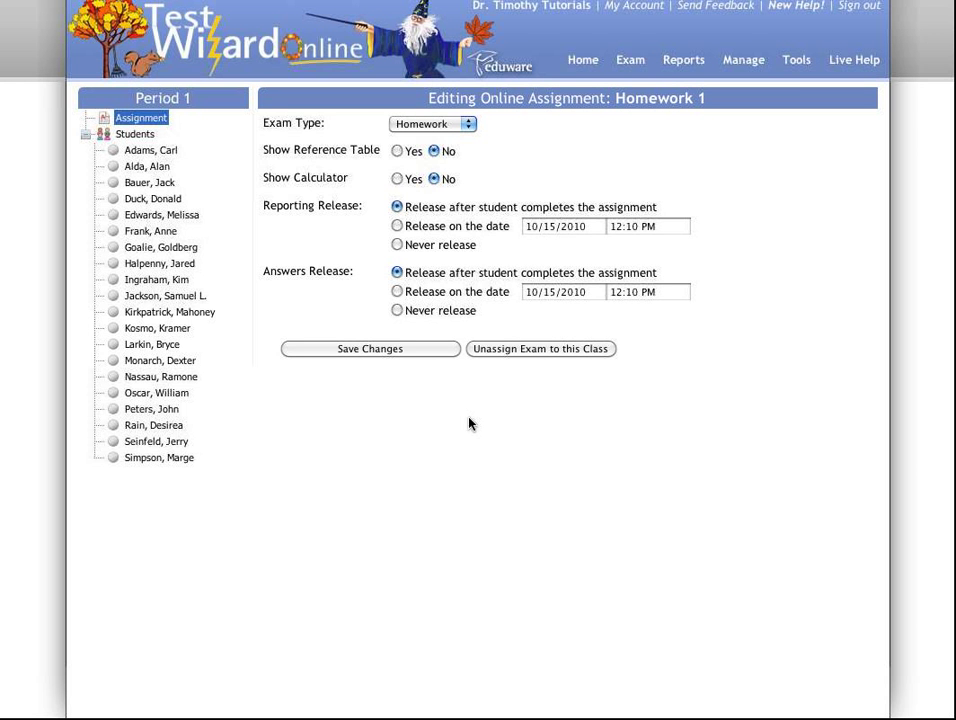
pyautogui.moveTo(866, 424)
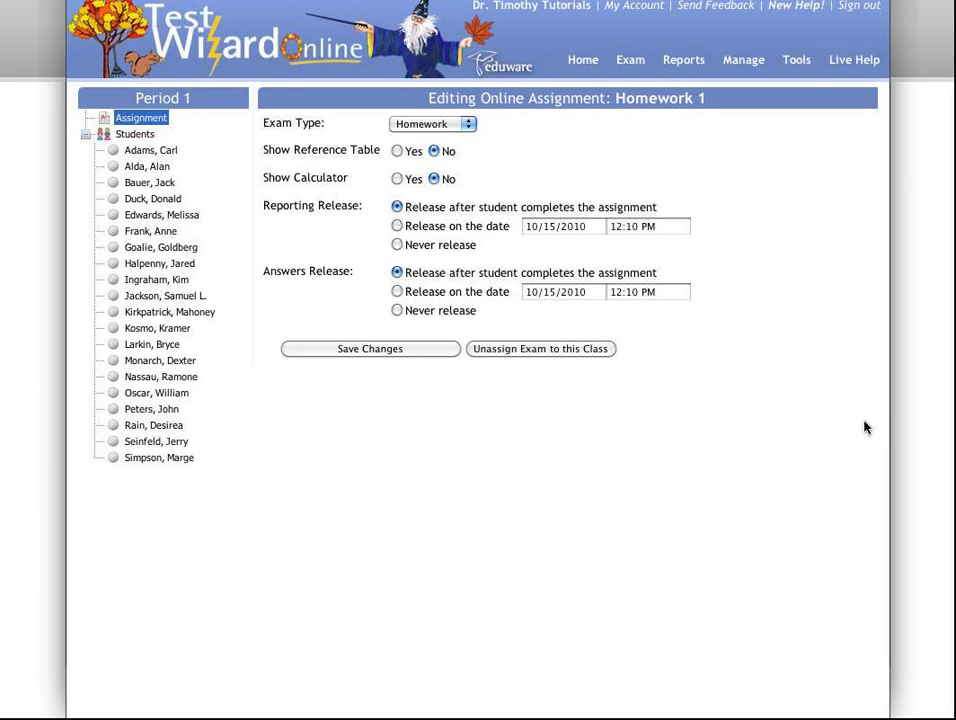
pyautogui.moveTo(841, 435)
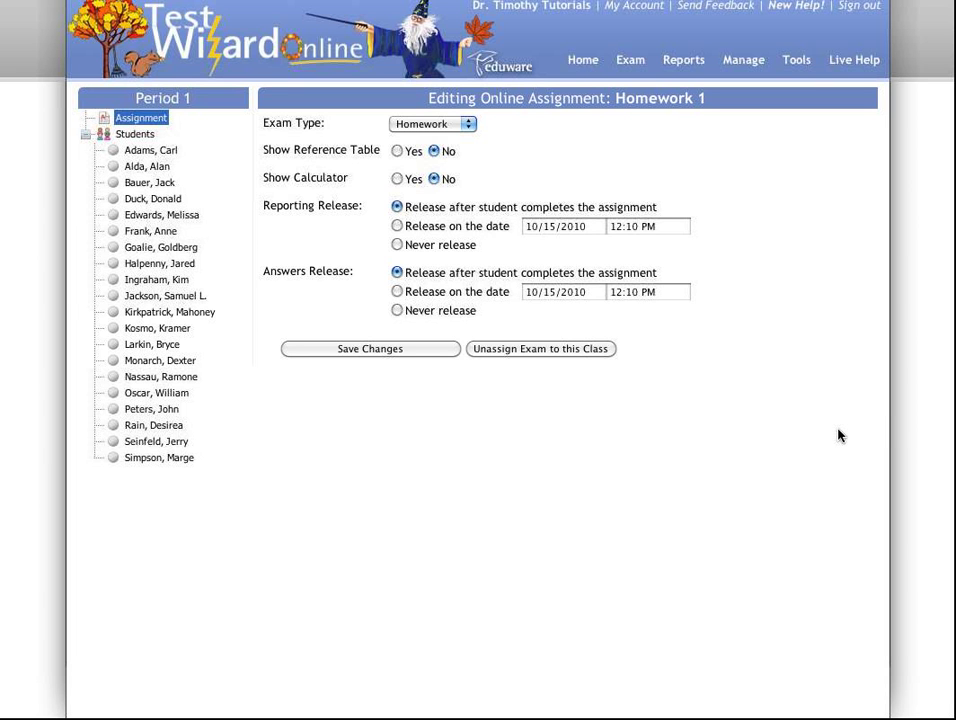